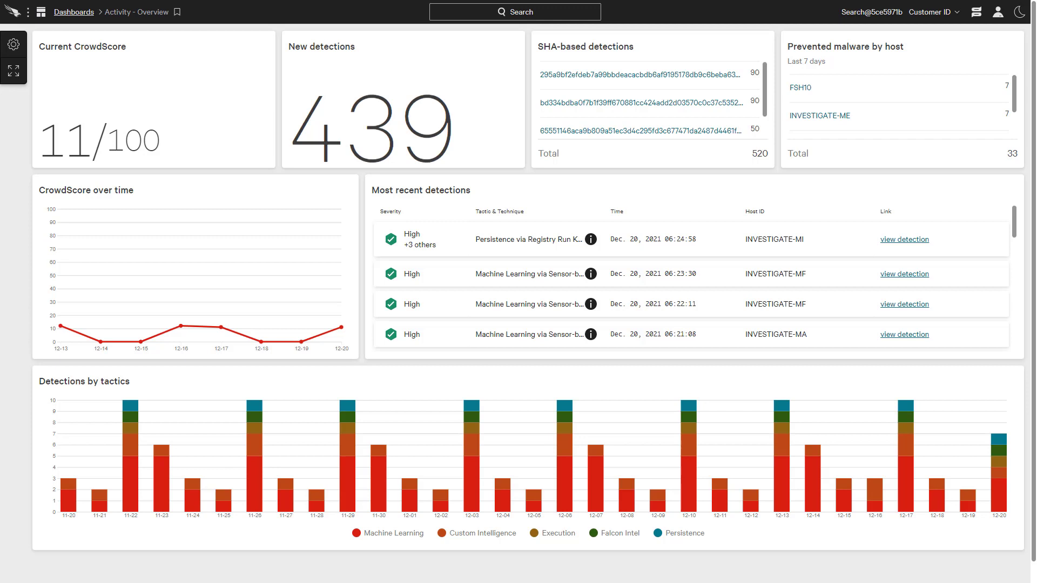
pyautogui.moveTo(11, 12)
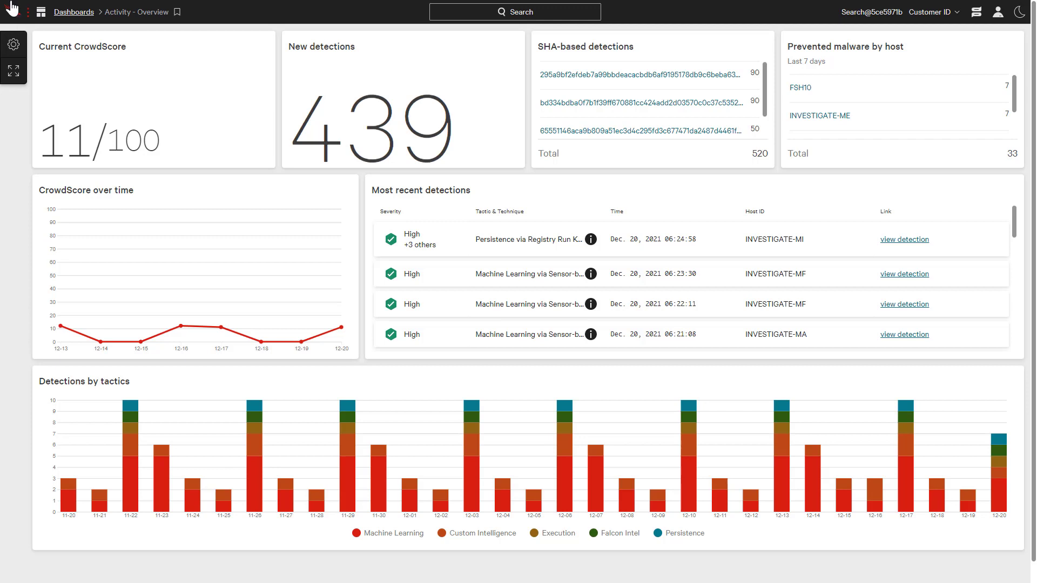
# Visit FileVantage > Dashboard, then FileVantage > Policies, and select the FileVantage Demo policy
pyautogui.click(40, 12)
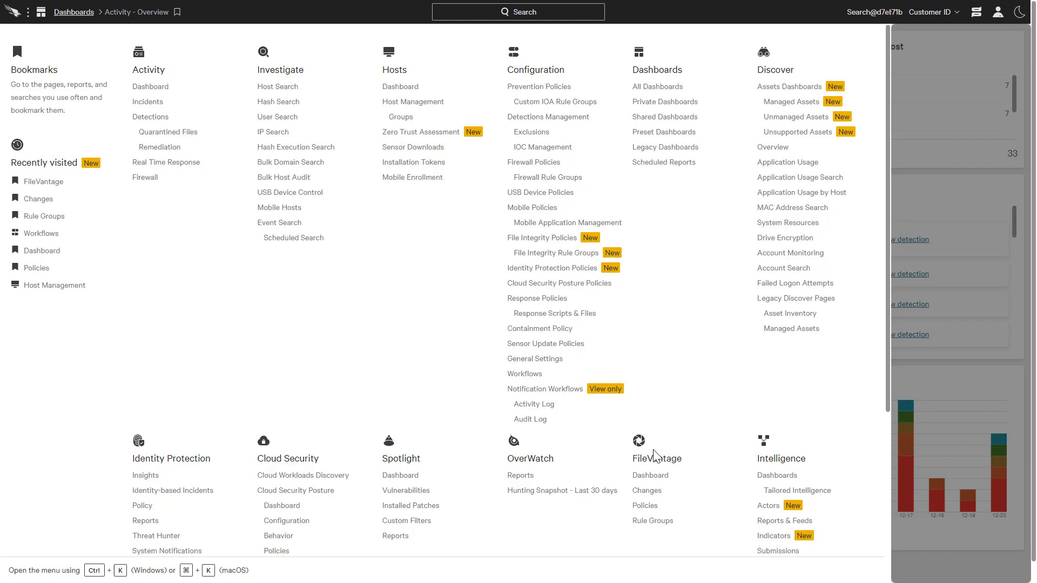
pyautogui.click(649, 475)
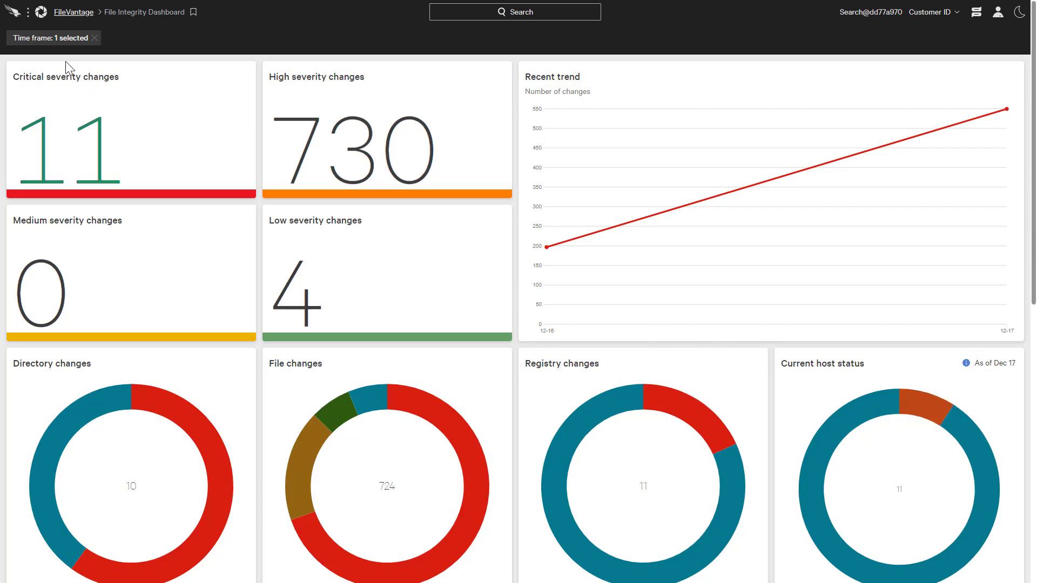
pyautogui.click(10, 12)
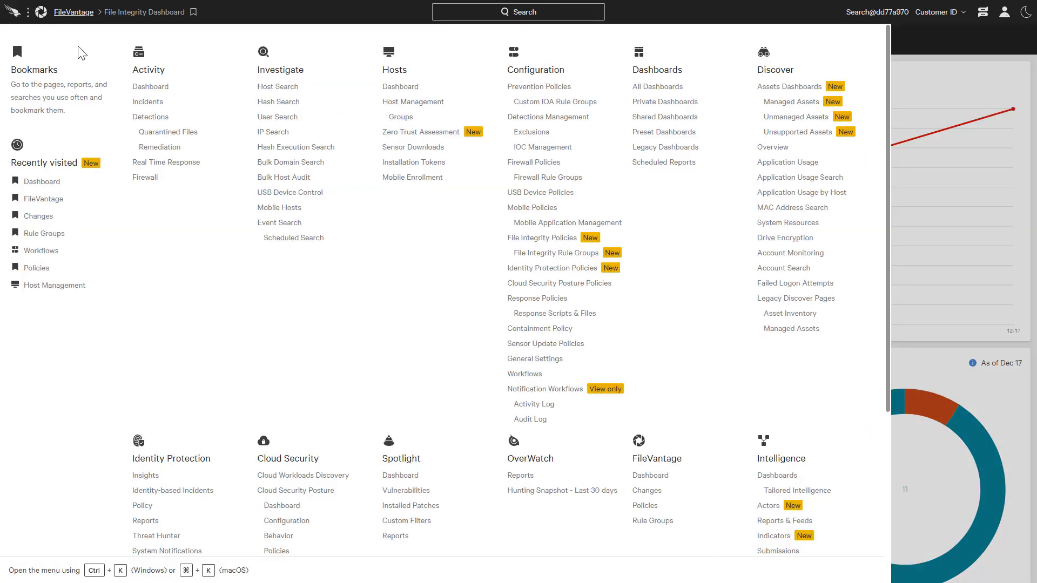
pyautogui.moveTo(645, 506)
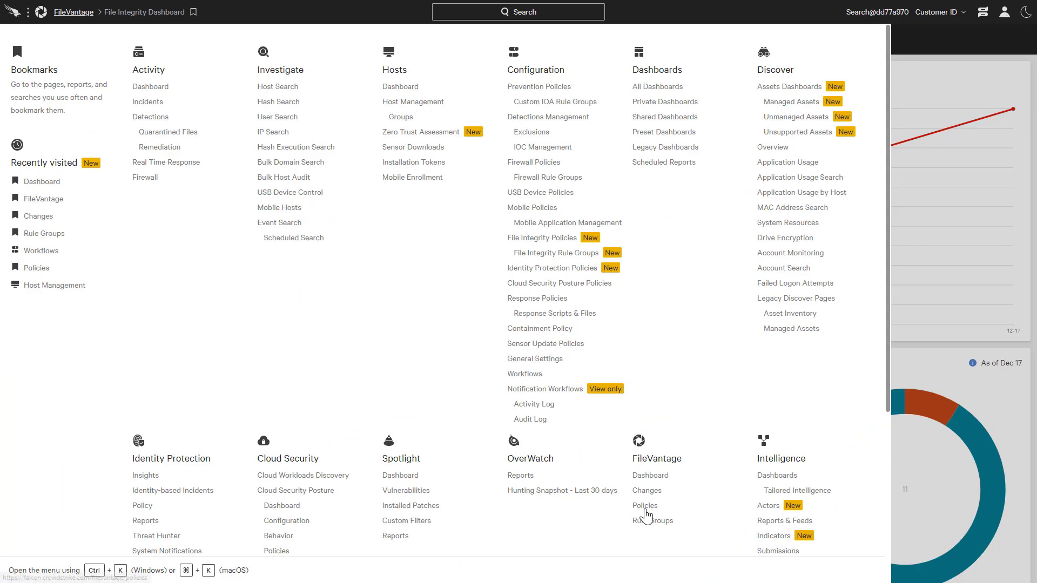
pyautogui.click(645, 505)
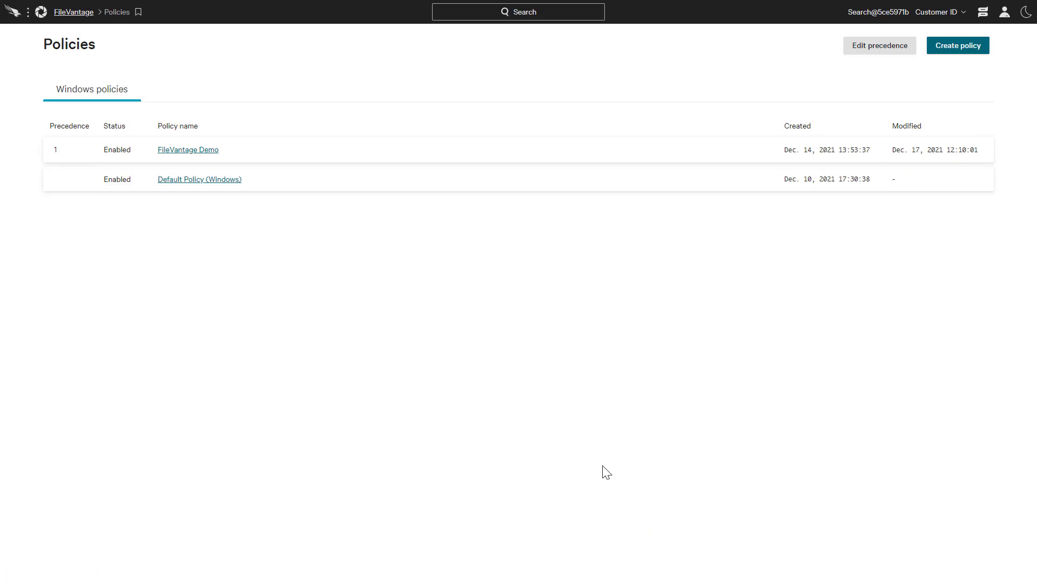
pyautogui.click(188, 149)
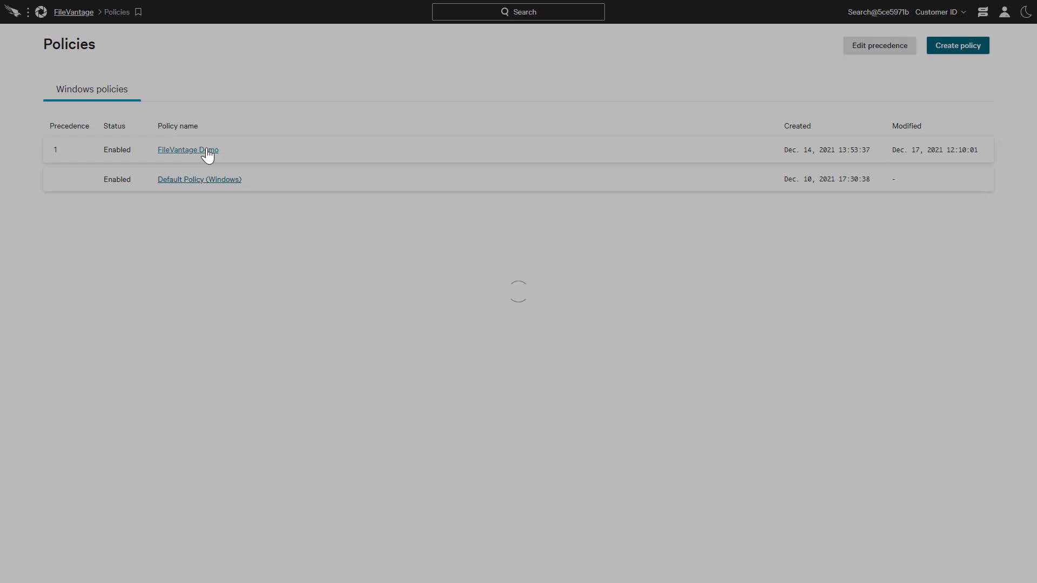
# Check FileVantage Demo's host groups, then open 'Files & directories rule group (Windows) copy'
pyautogui.click(188, 149)
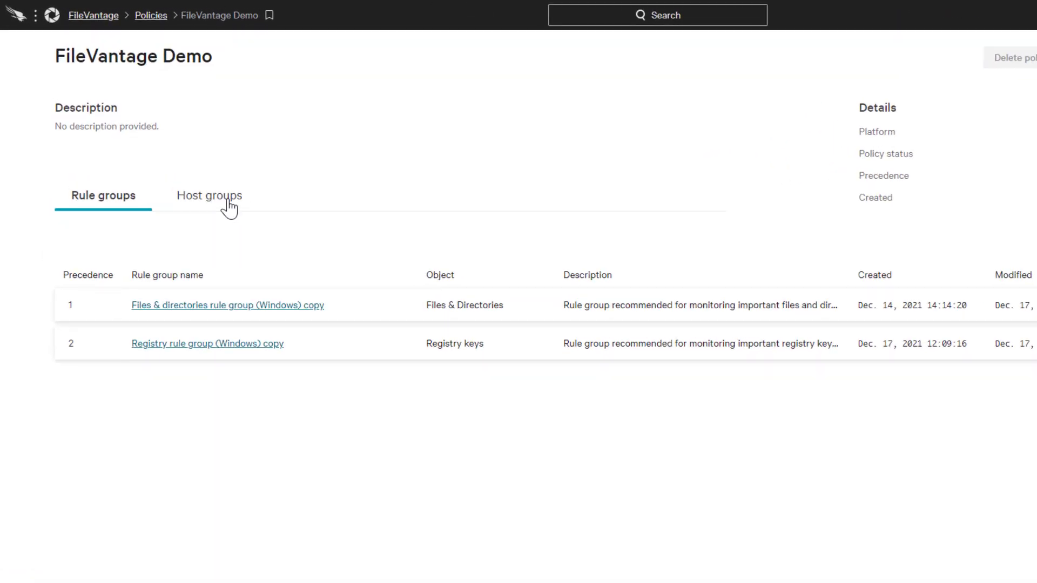
pyautogui.click(209, 195)
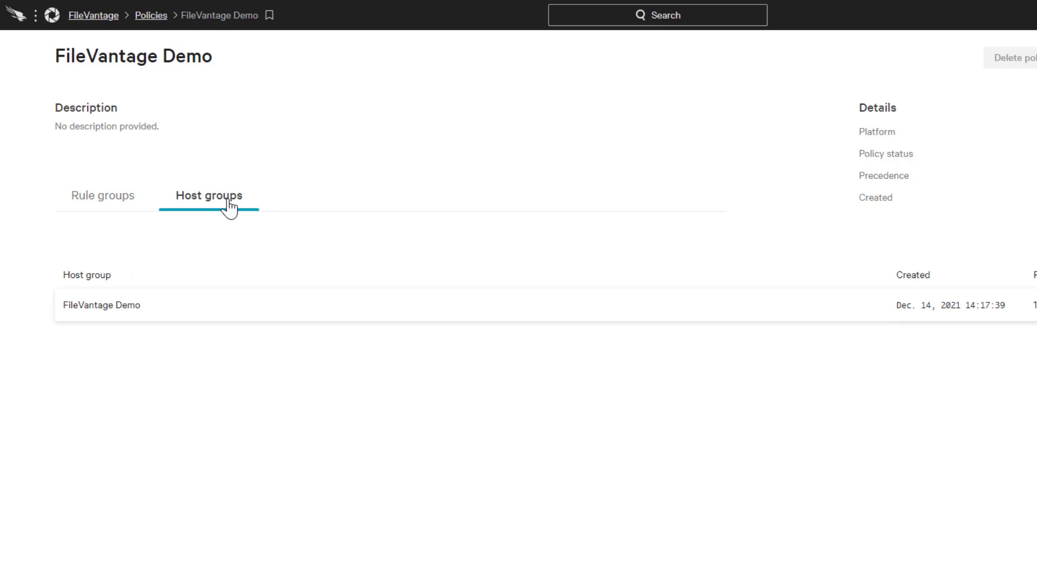
pyautogui.moveTo(116, 202)
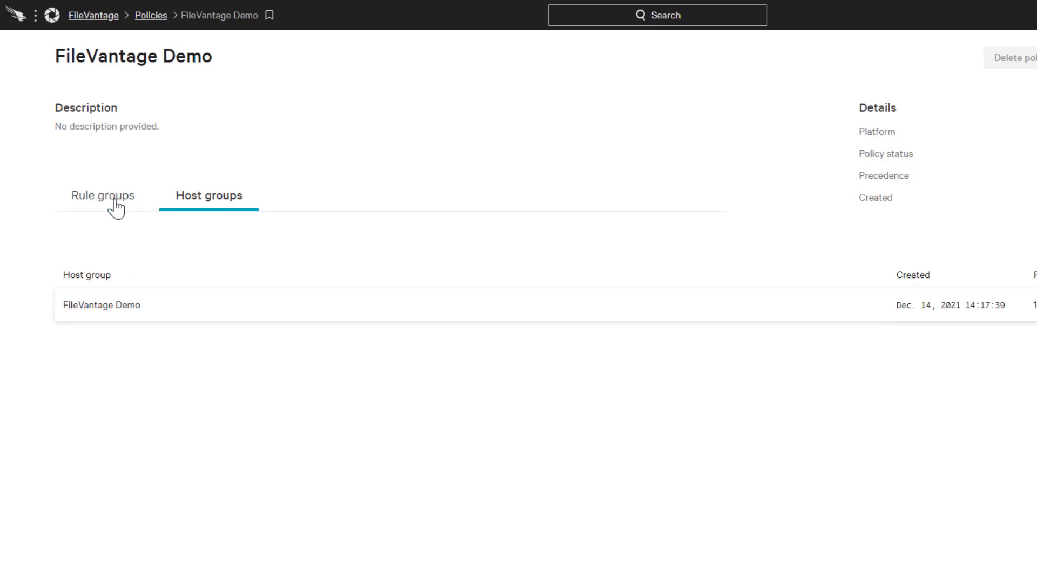
pyautogui.click(103, 195)
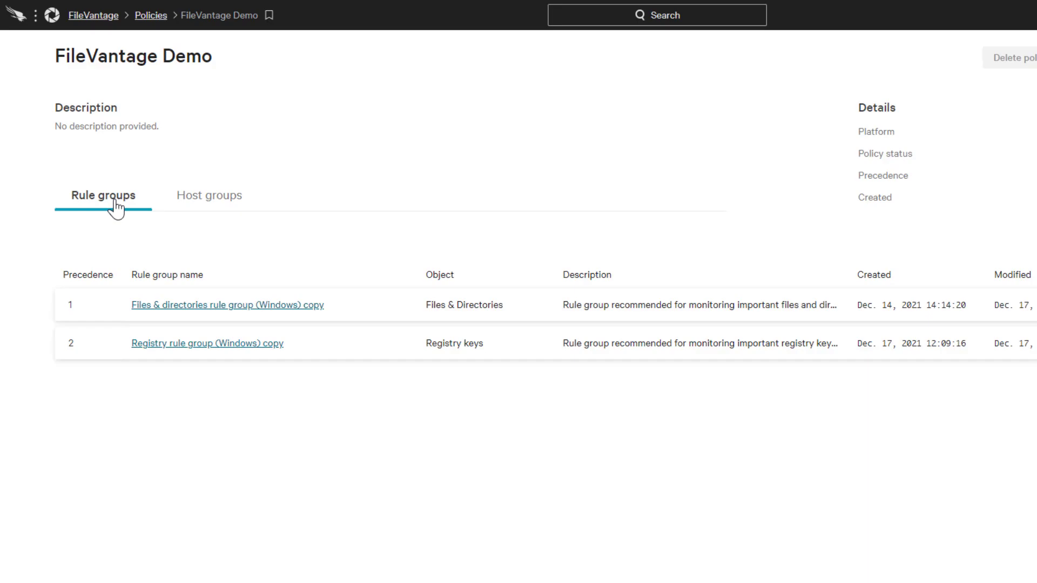
pyautogui.click(227, 304)
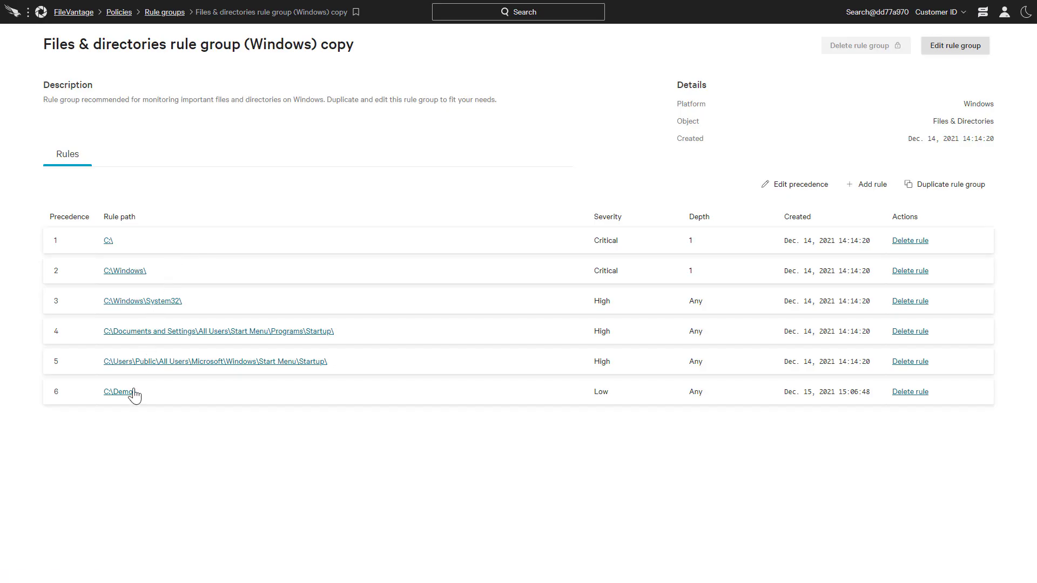
# Re-save the C:\Demo\ rule unchanged, keeping .log files excluded
pyautogui.click(118, 391)
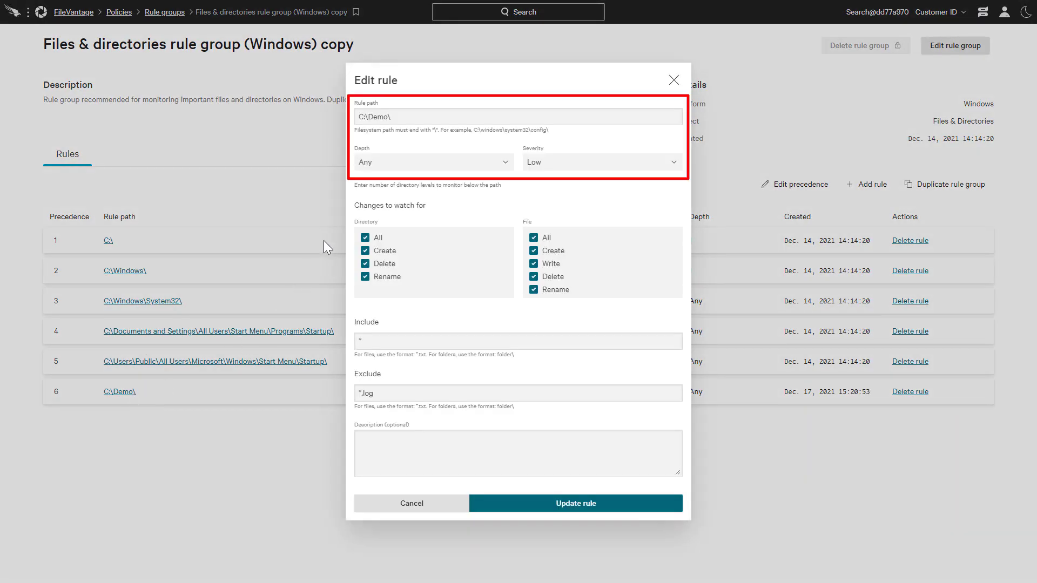
pyautogui.moveTo(338, 201)
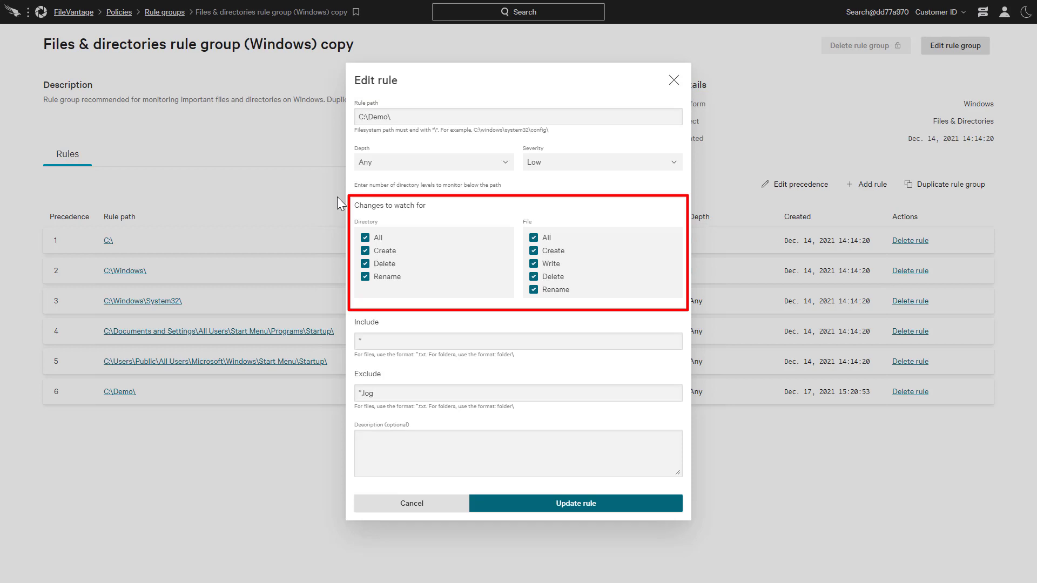
pyautogui.moveTo(518, 504)
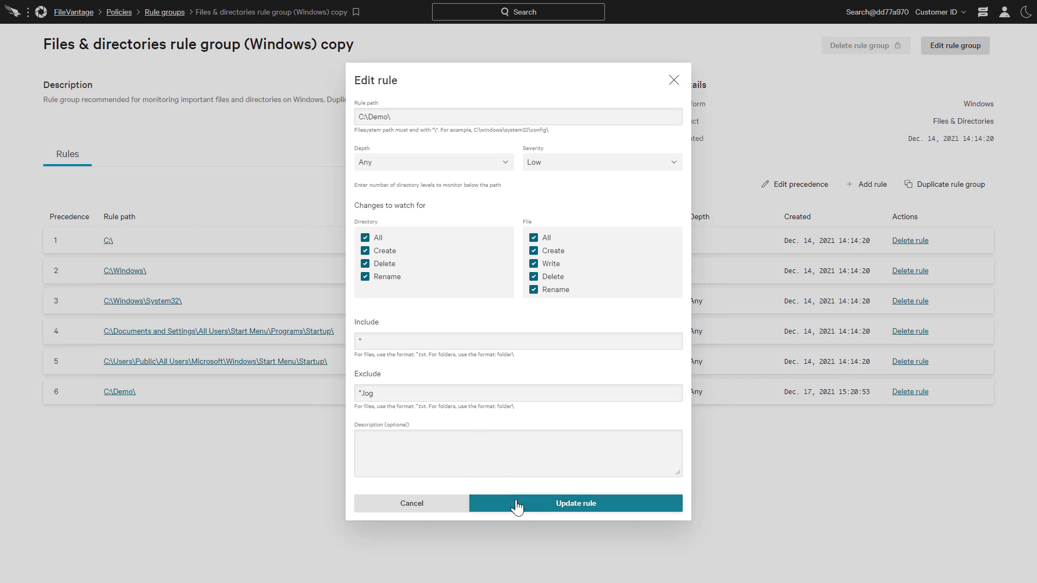
pyautogui.click(575, 503)
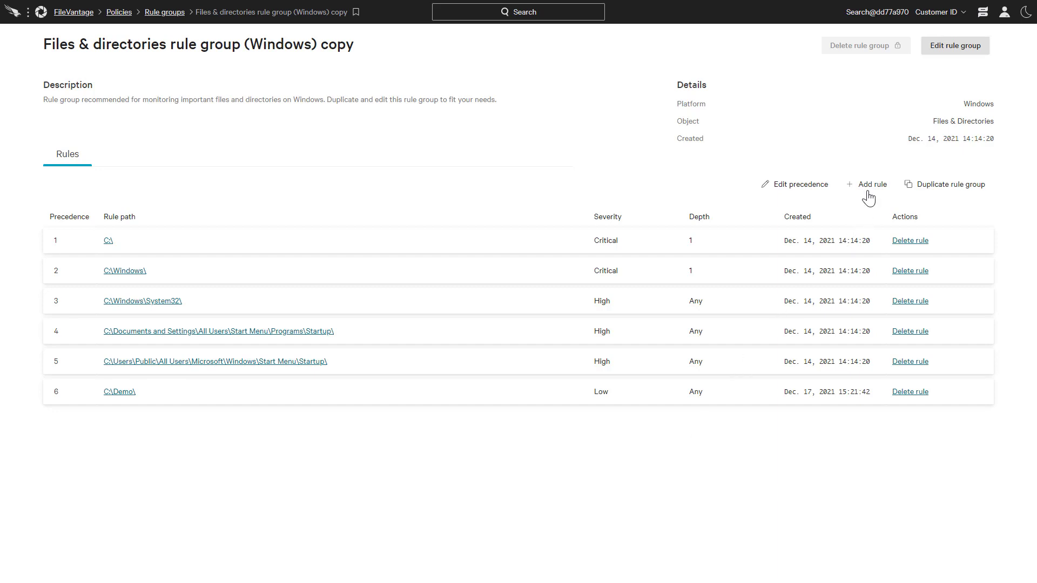
pyautogui.moveTo(834, 200)
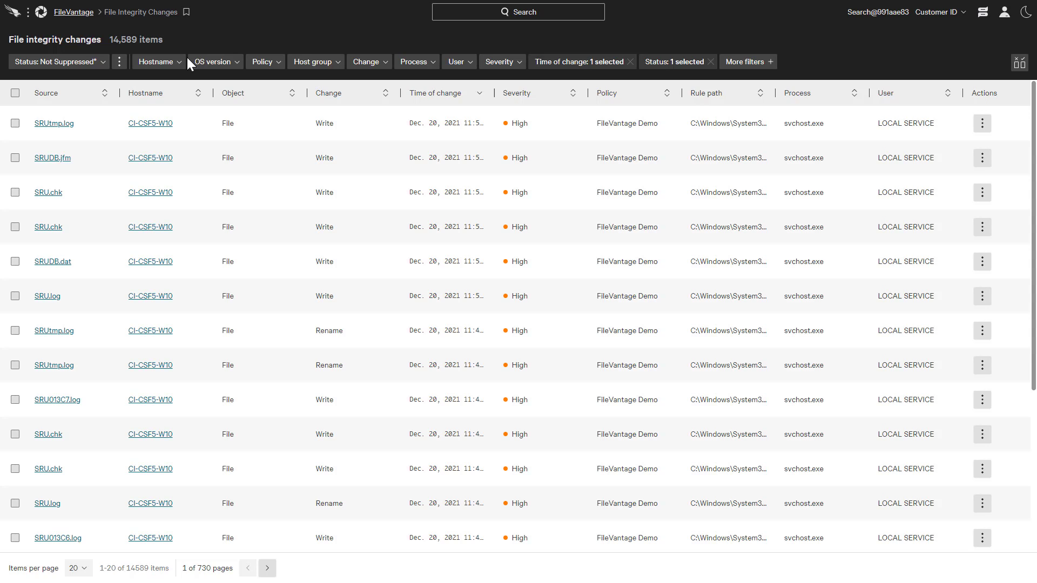
# Filter file integrity changes to hostname D8F2-SFO-OFFICE and user admin
pyautogui.click(157, 61)
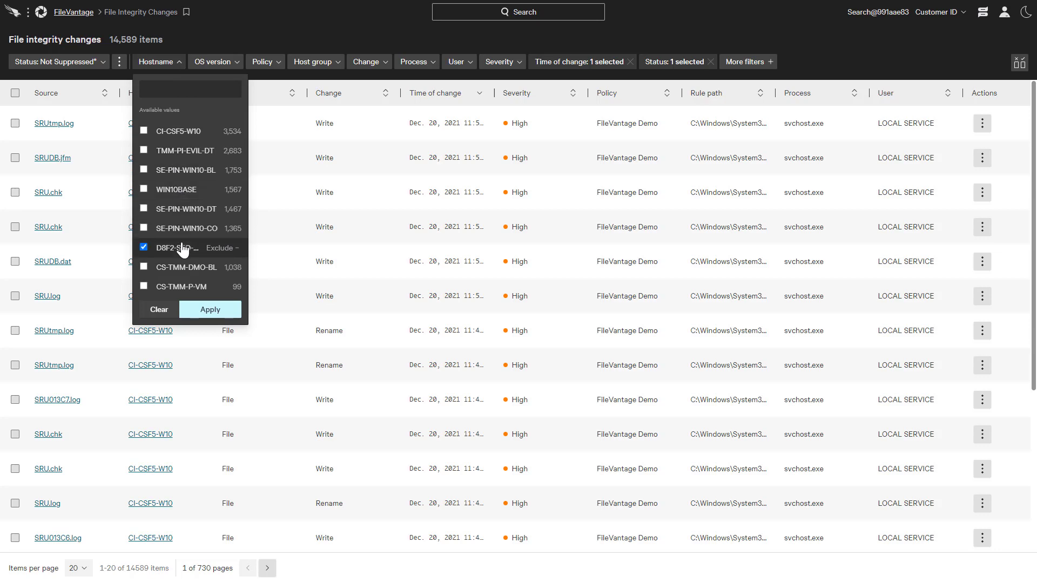
pyautogui.click(209, 309)
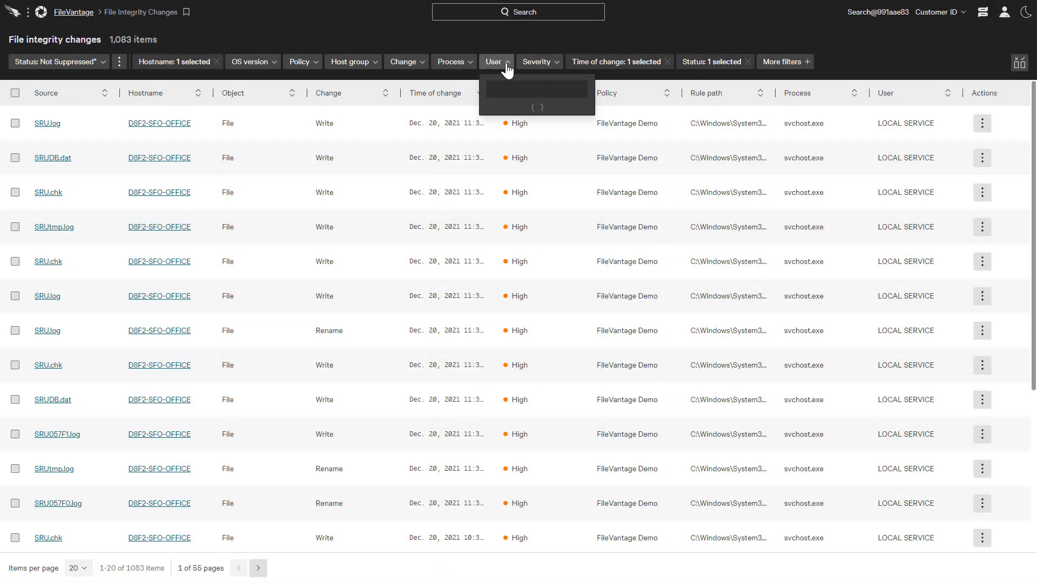
pyautogui.click(536, 90)
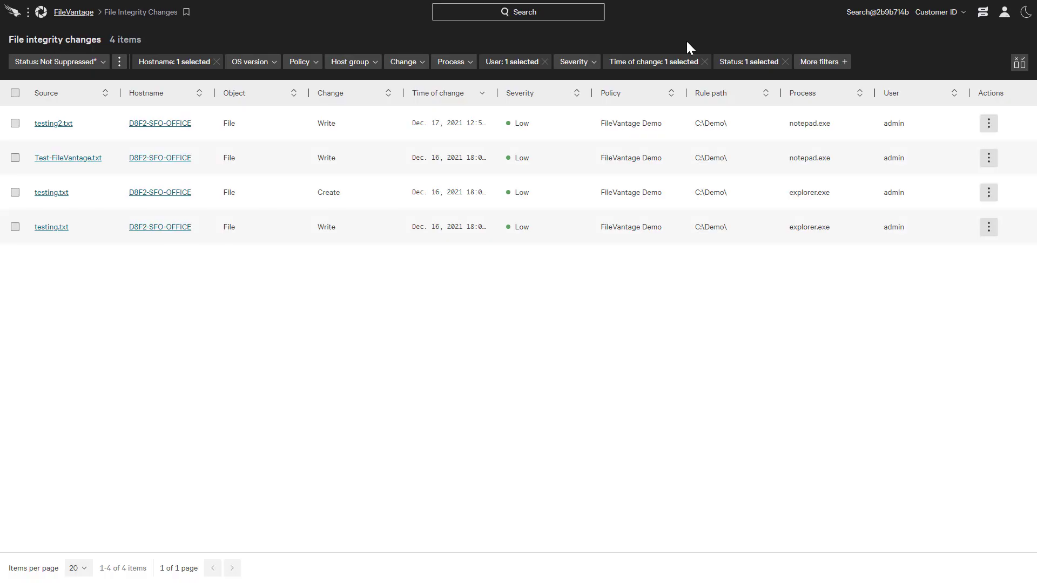